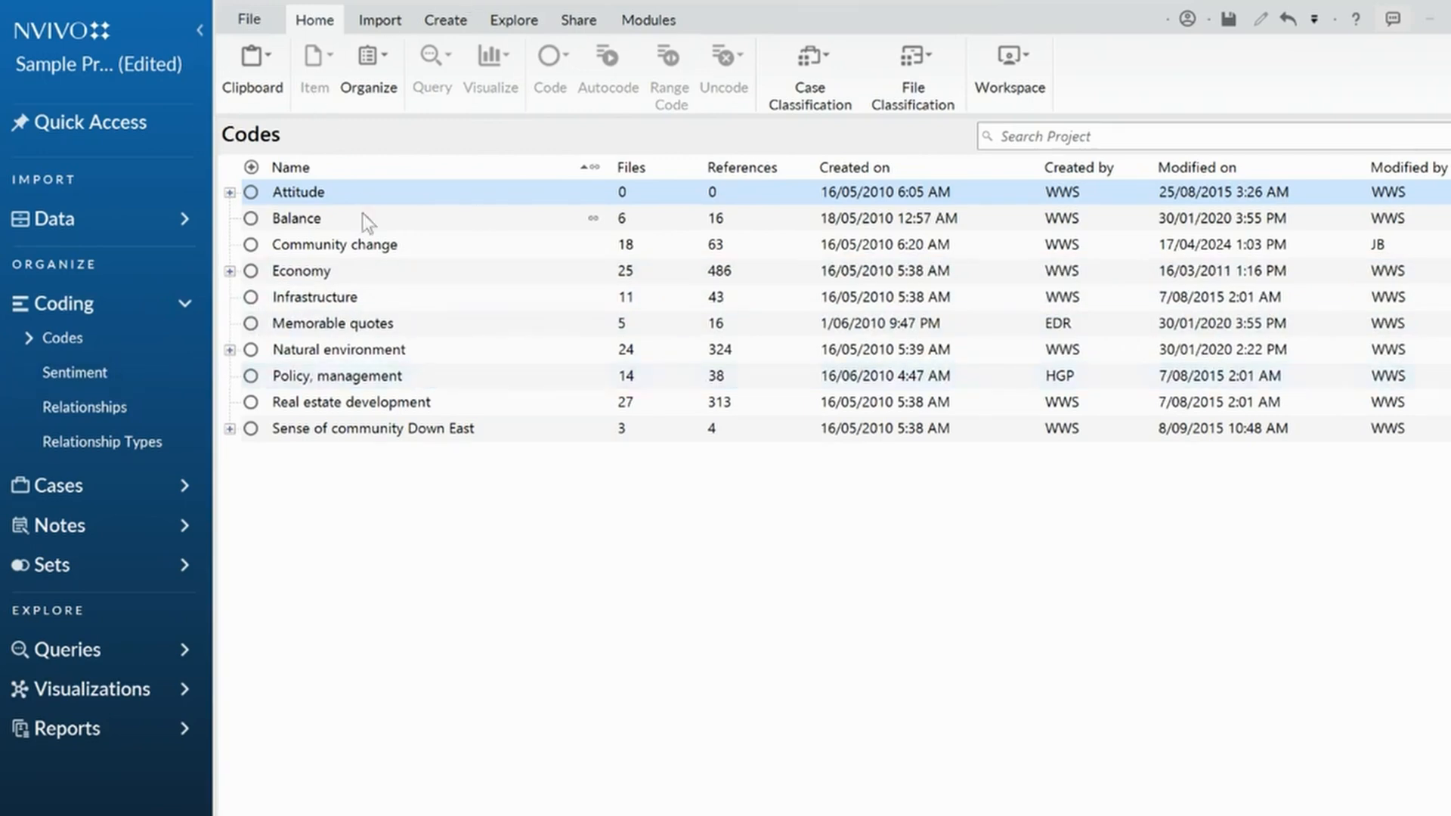
- Cut the Infrastructure code from the Codes list via its context menu
left_click(313, 298)
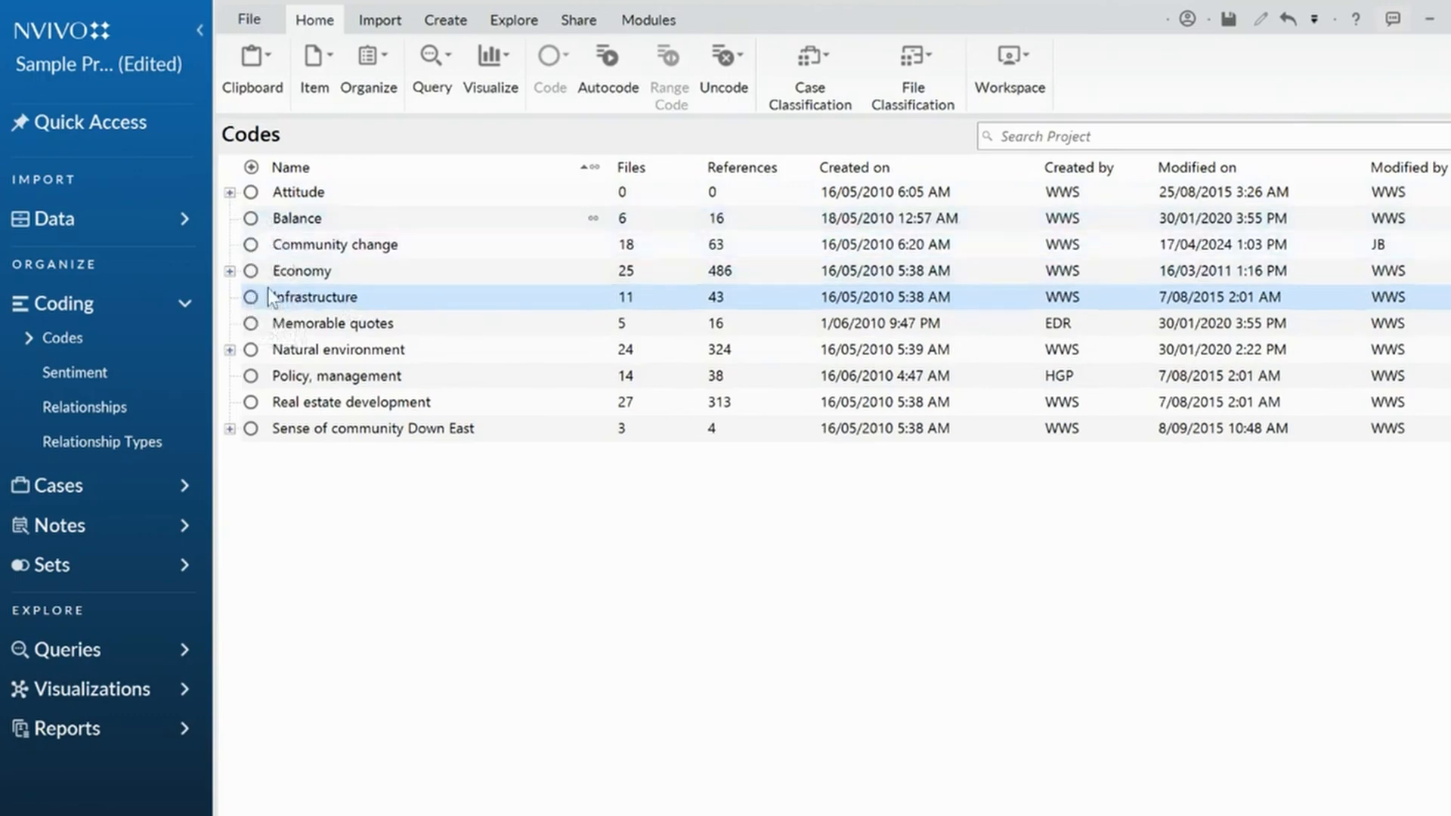
right_click(319, 298)
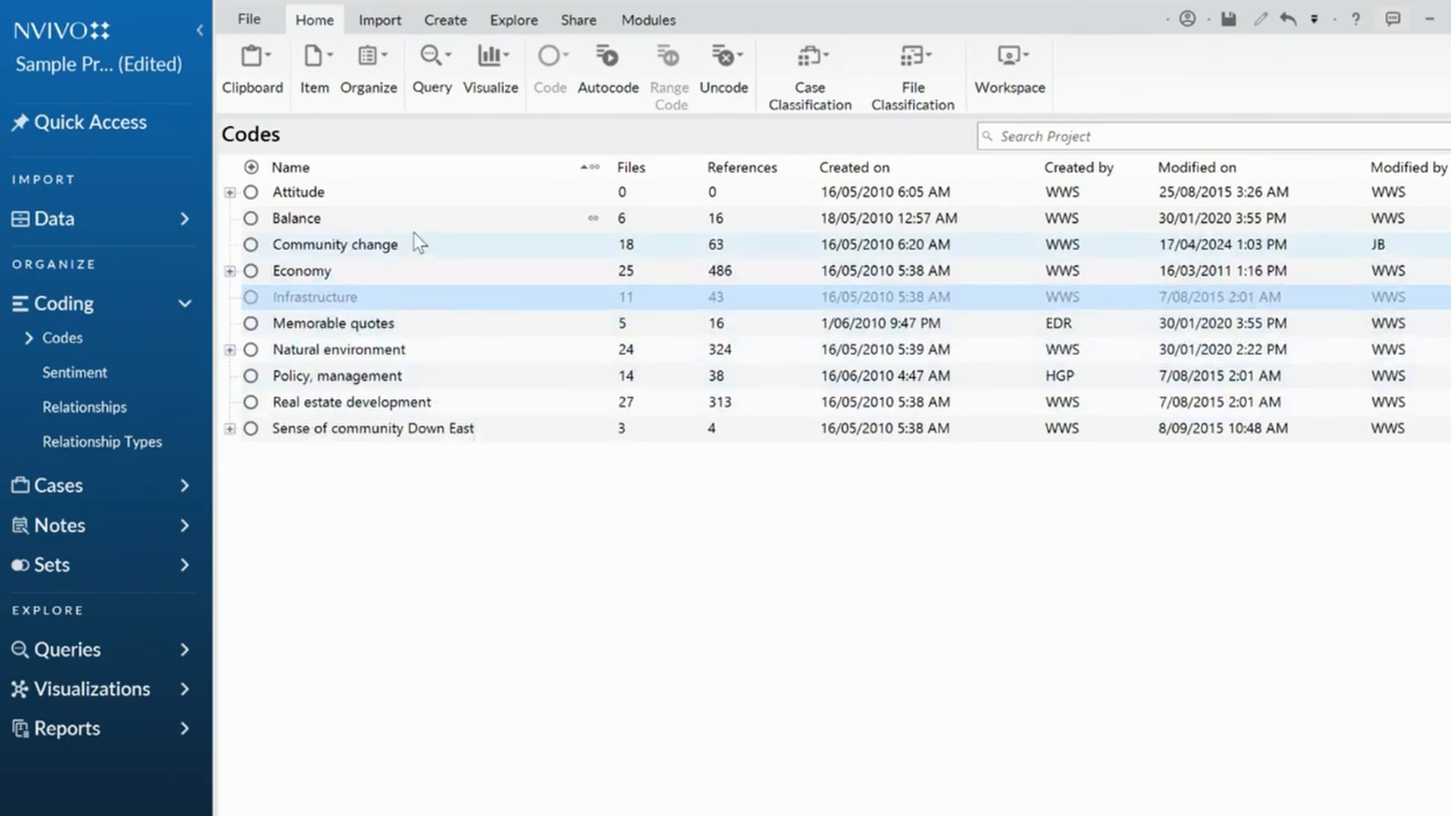
- Merge the cut Infrastructure code into Balance, giving 14 files and 58 references
right_click(295, 218)
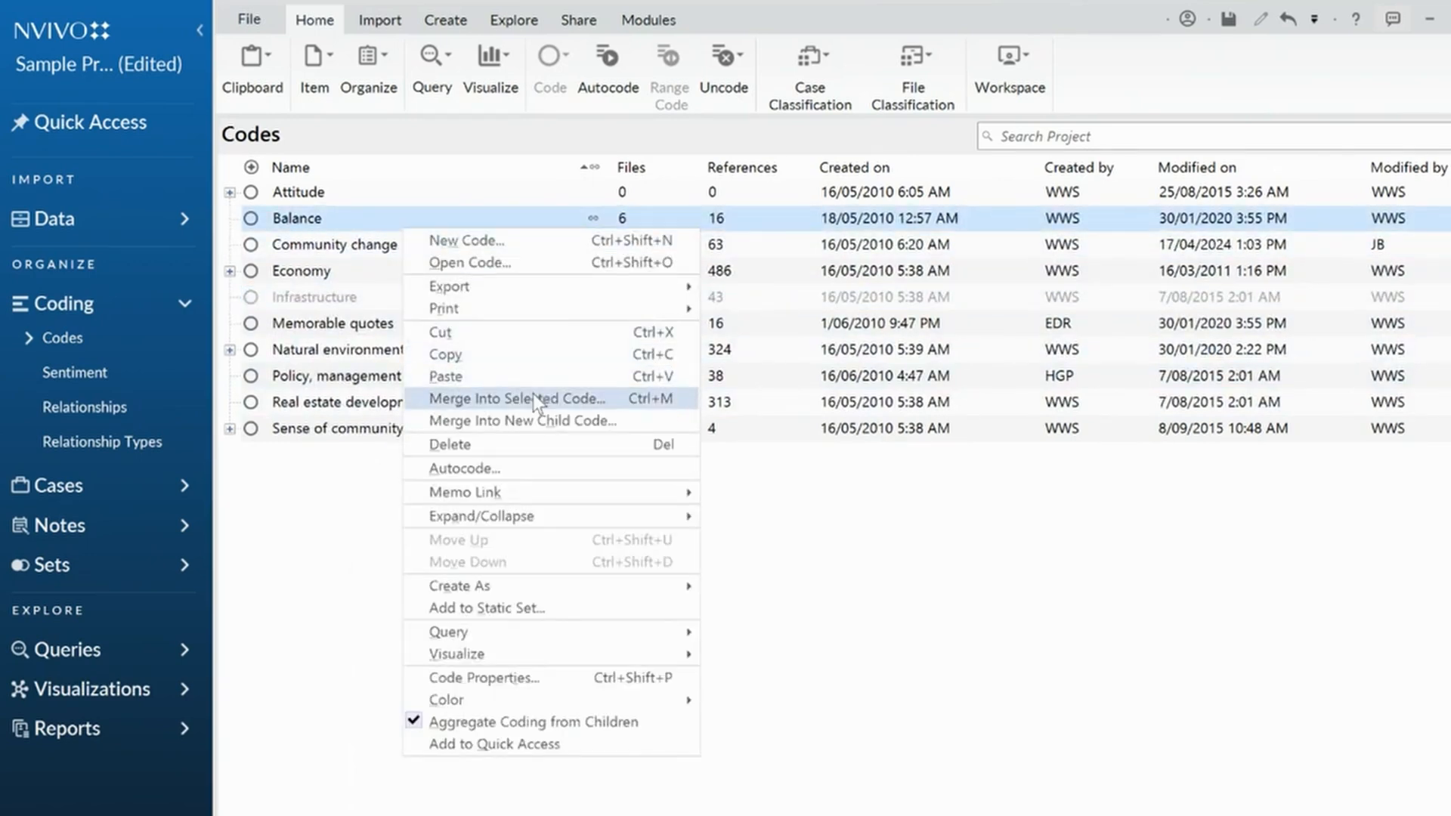
left_click(517, 398)
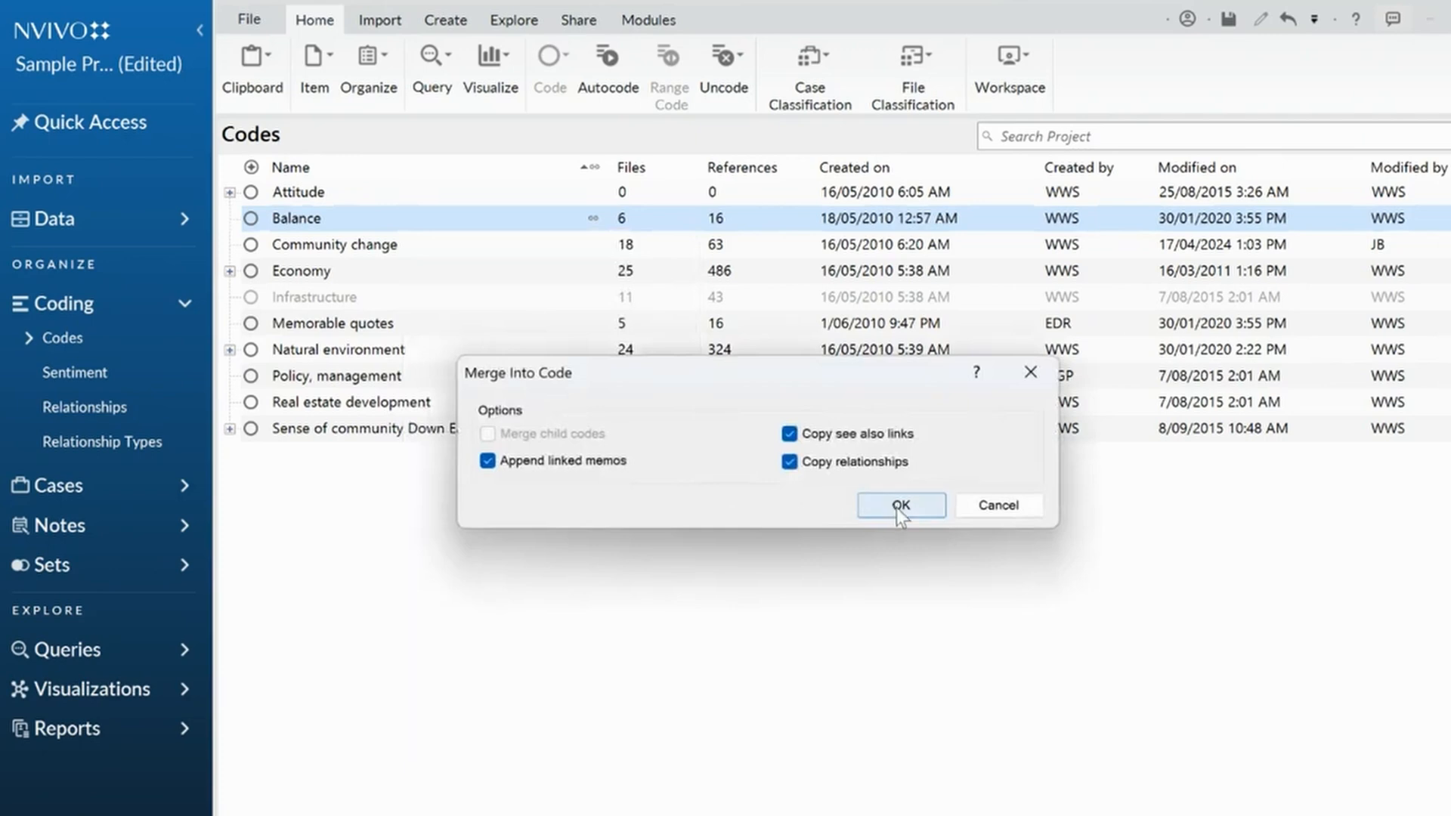
left_click(898, 505)
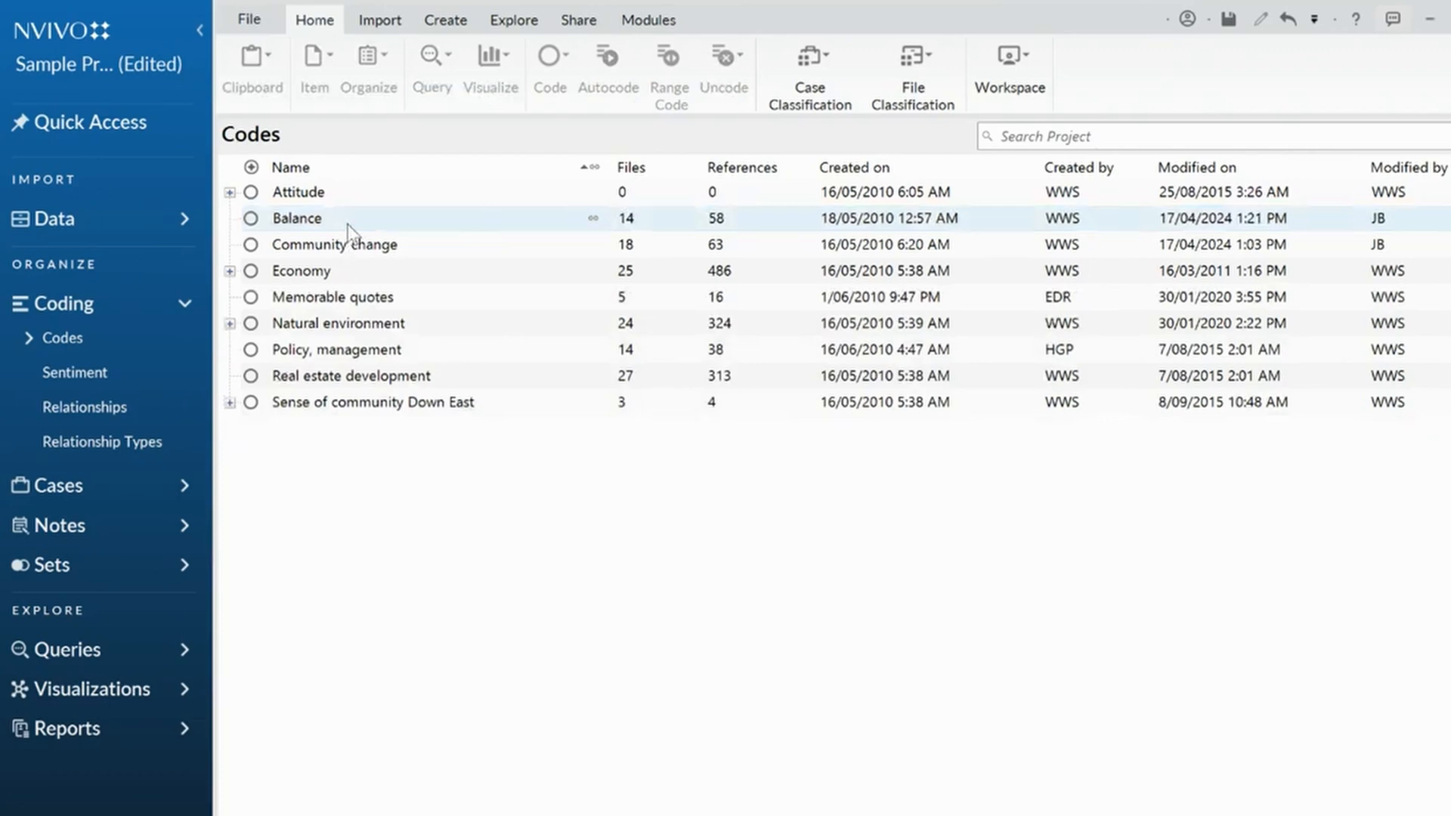
- Paste Infrastructure as a child code beneath Balance
right_click(296, 217)
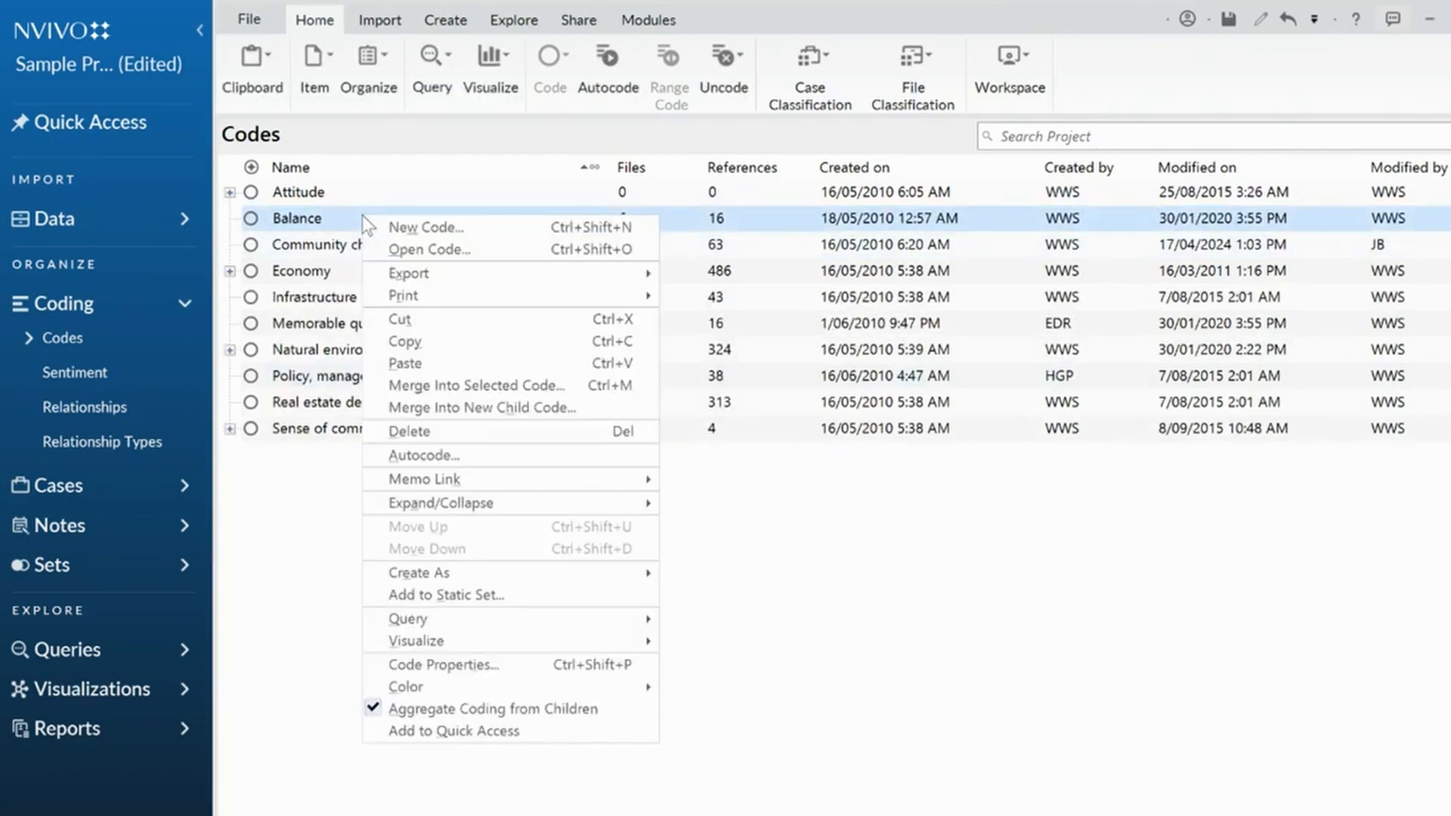
mouse_move(405, 363)
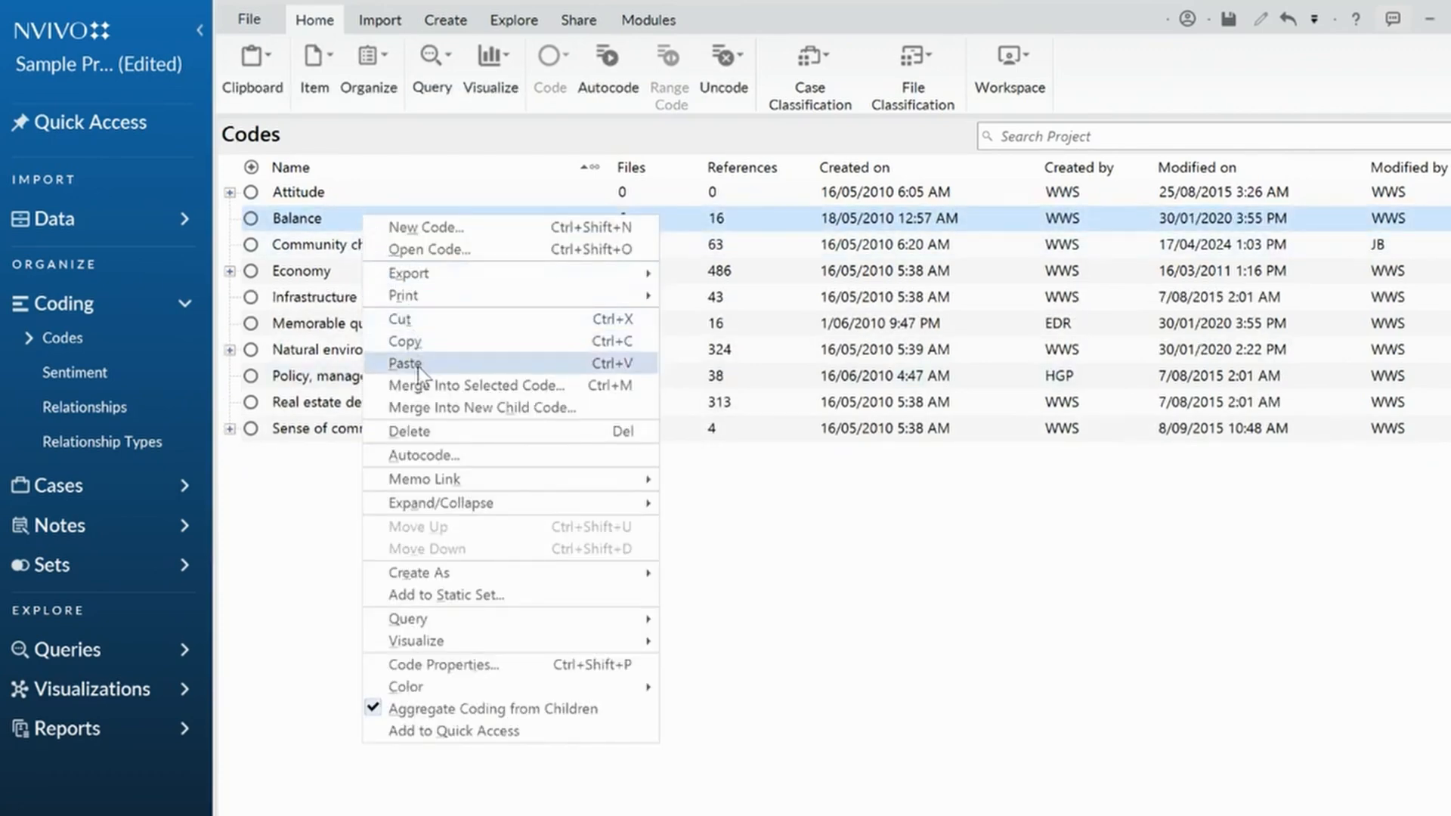
left_click(228, 218)
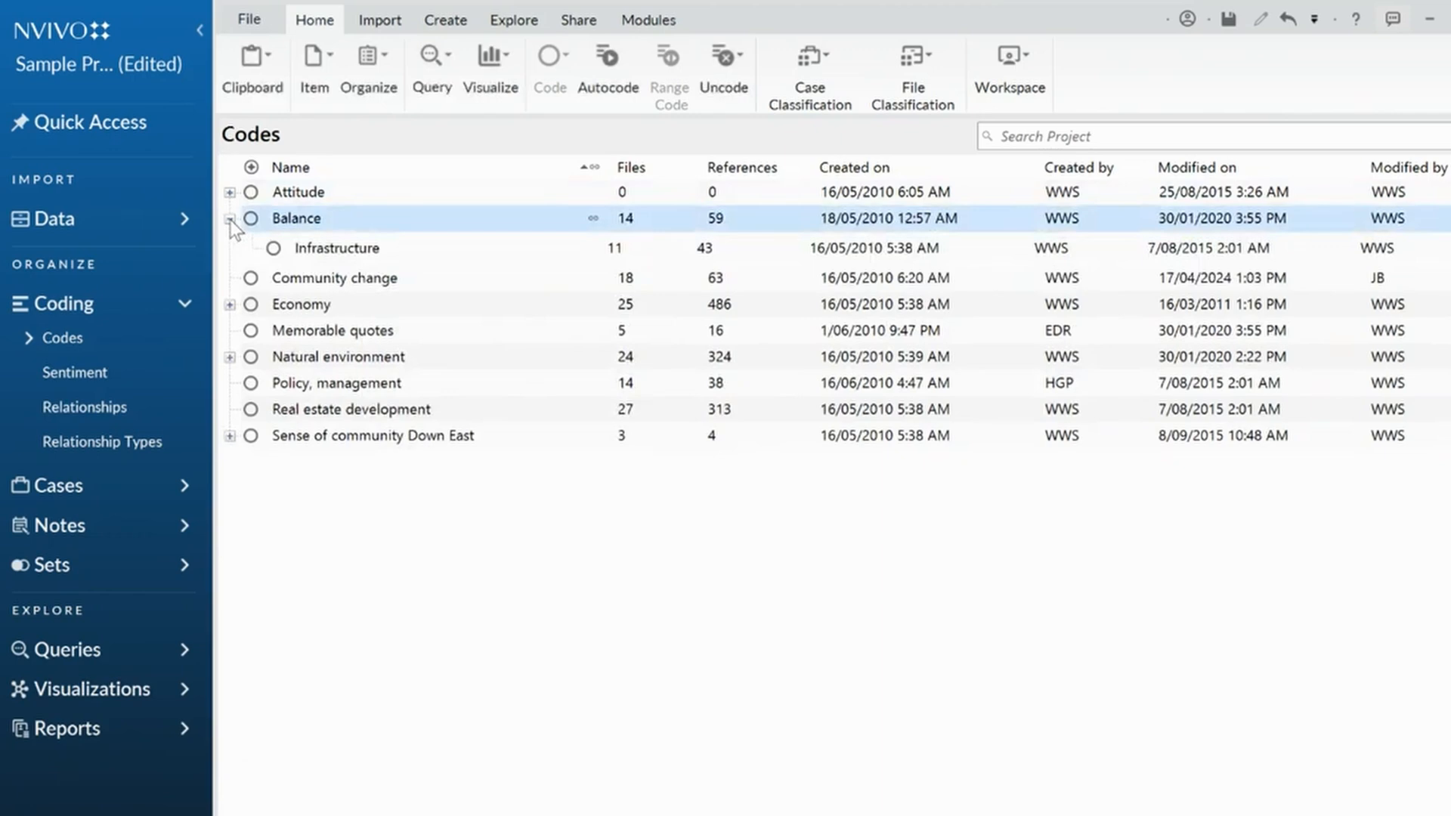
left_click(229, 218)
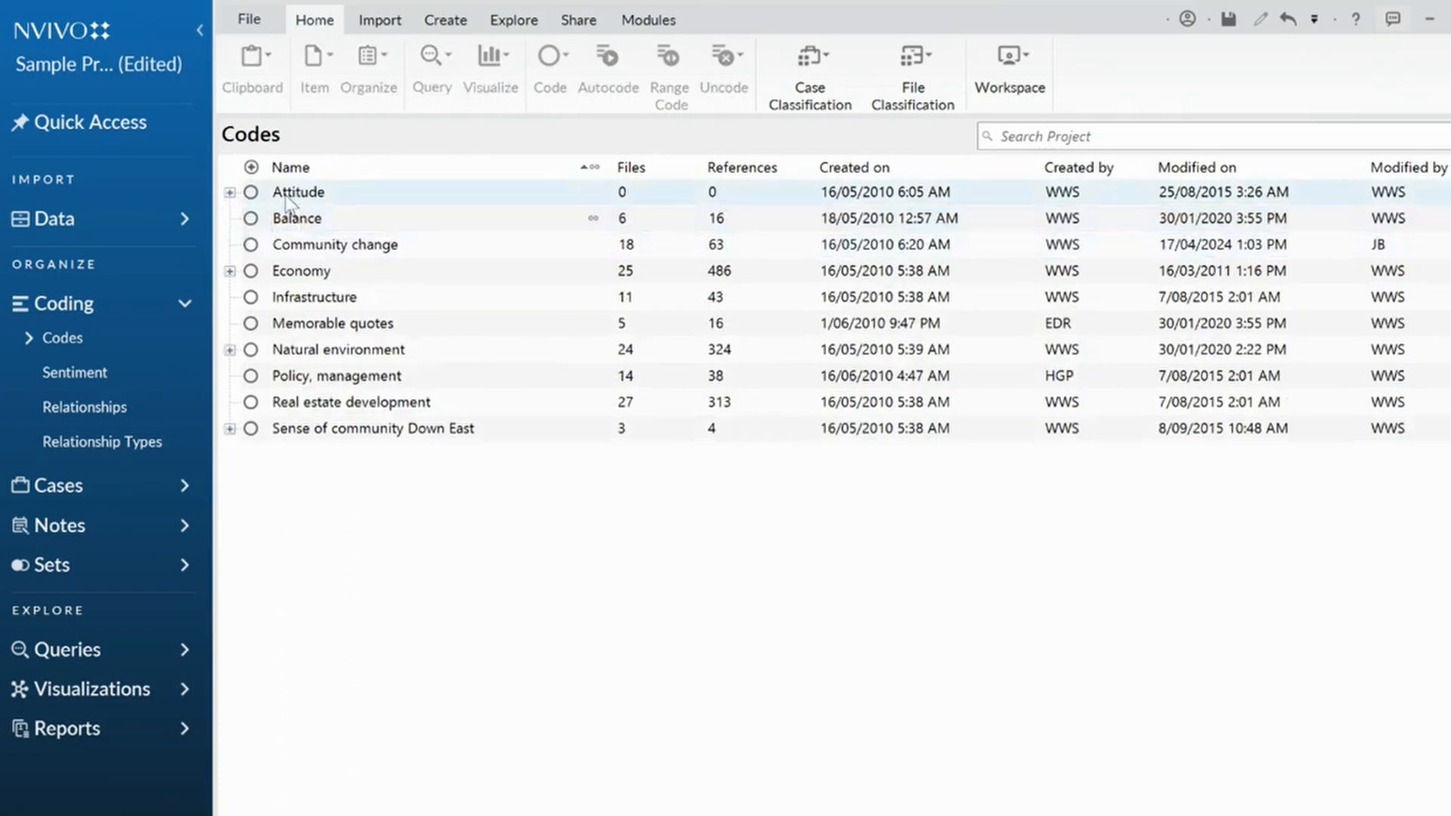
- Expand Attitude to show Mixed, Negative, Neutral and Positive, selecting Negative then Attitude
left_click(230, 192)
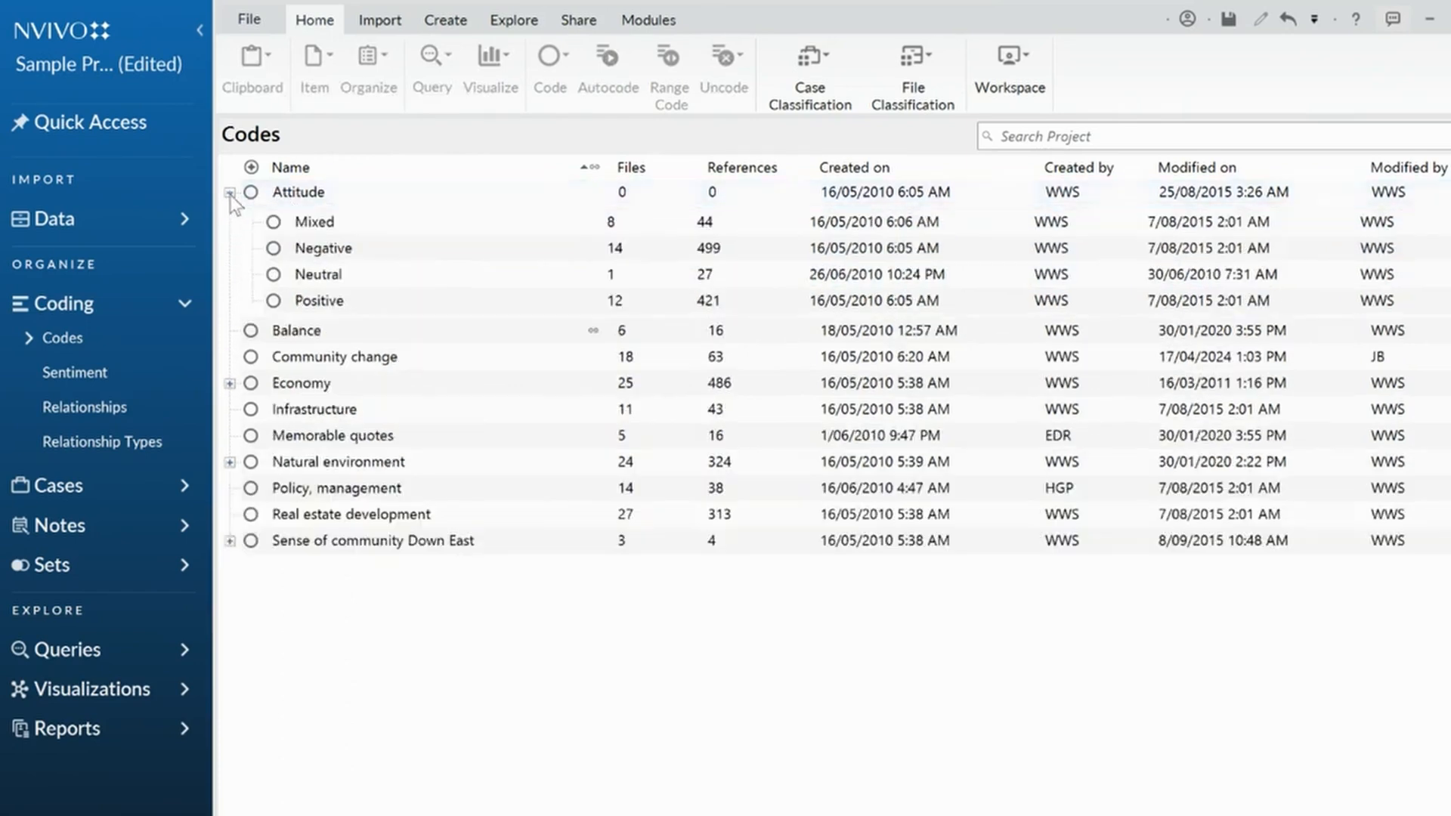
left_click(313, 220)
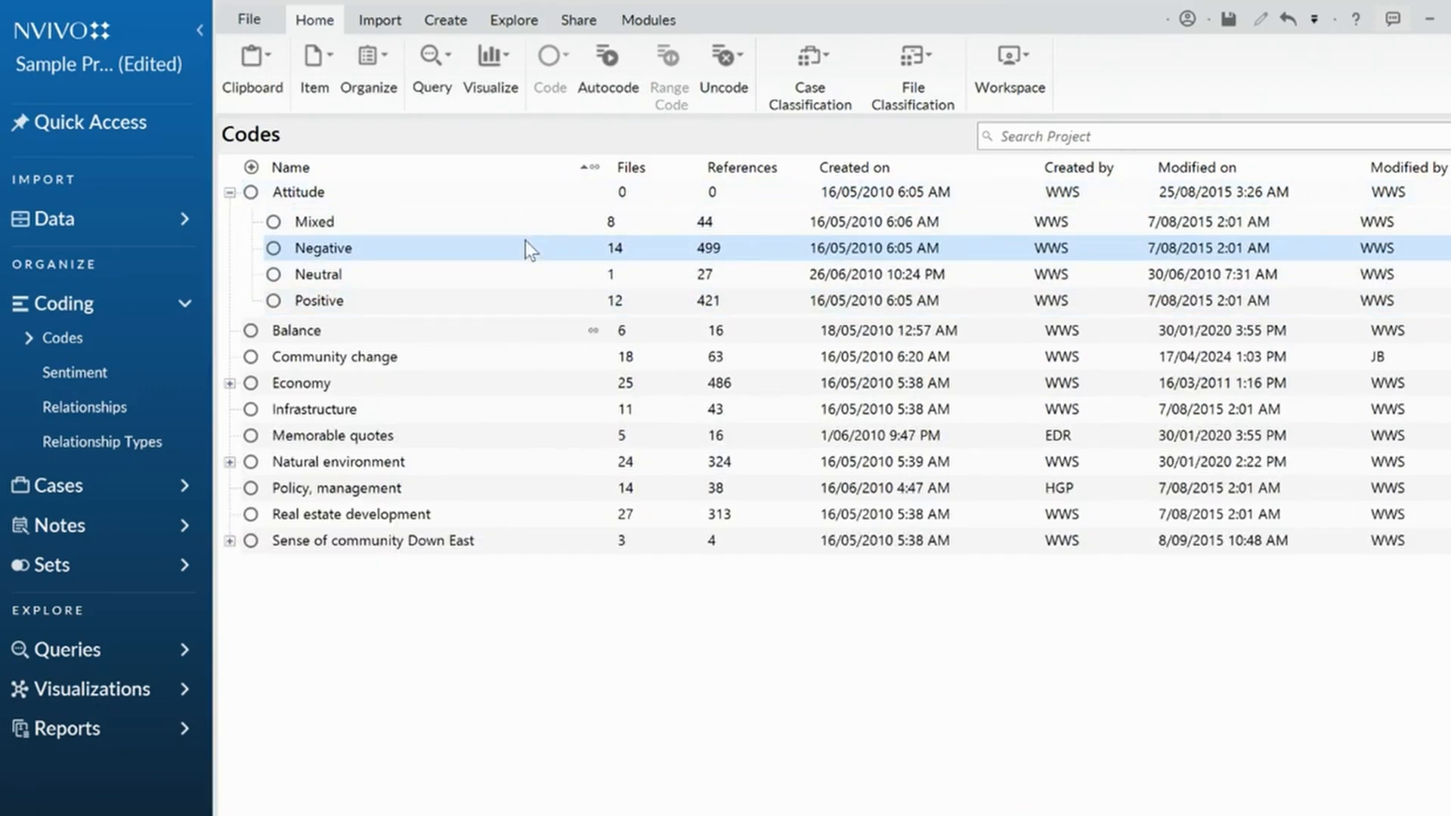
left_click(298, 192)
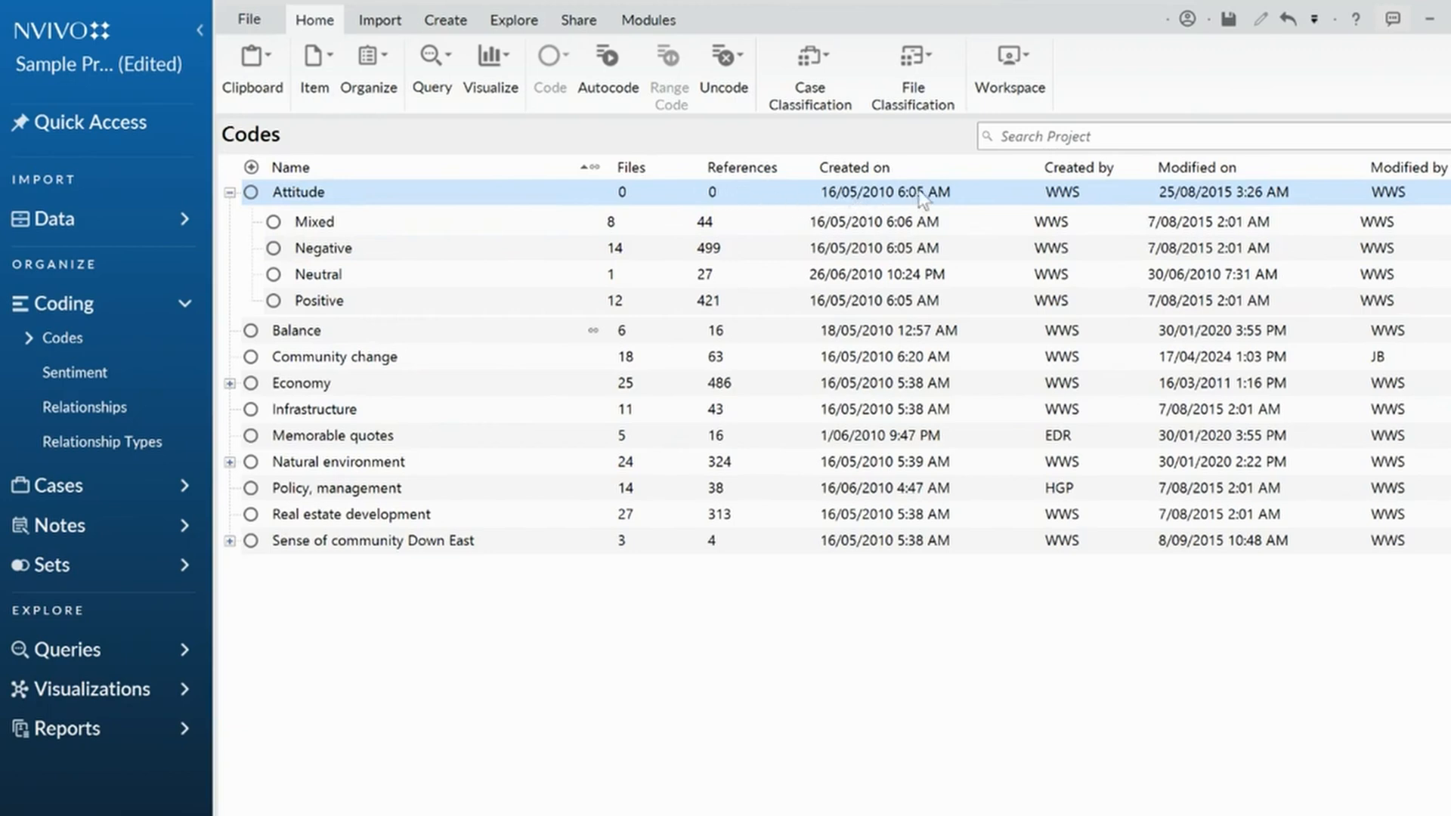
- Enable Aggregate Coding from Children on Attitude, totalling 17 files and 991 references
right_click(298, 192)
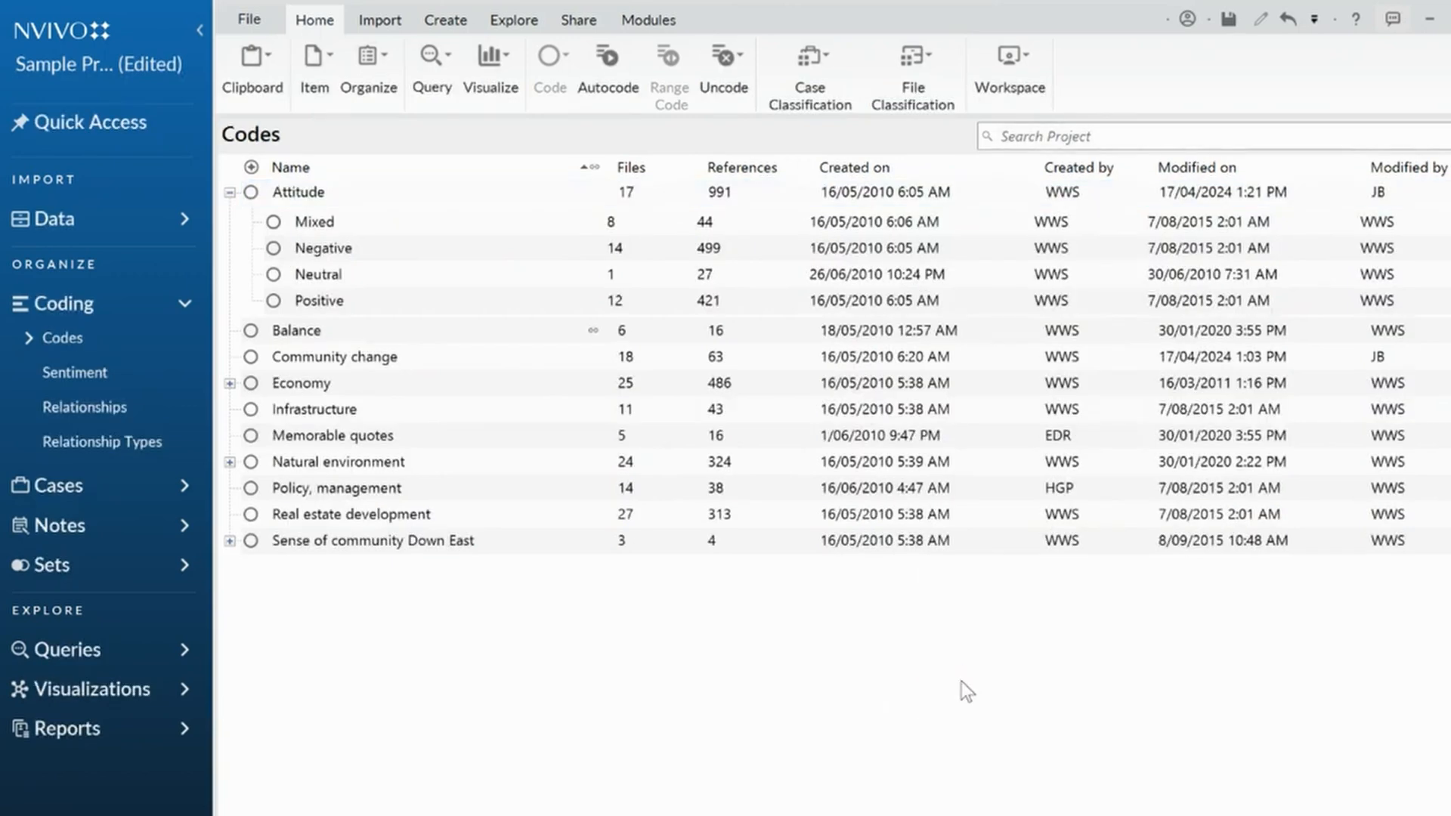
left_click(298, 192)
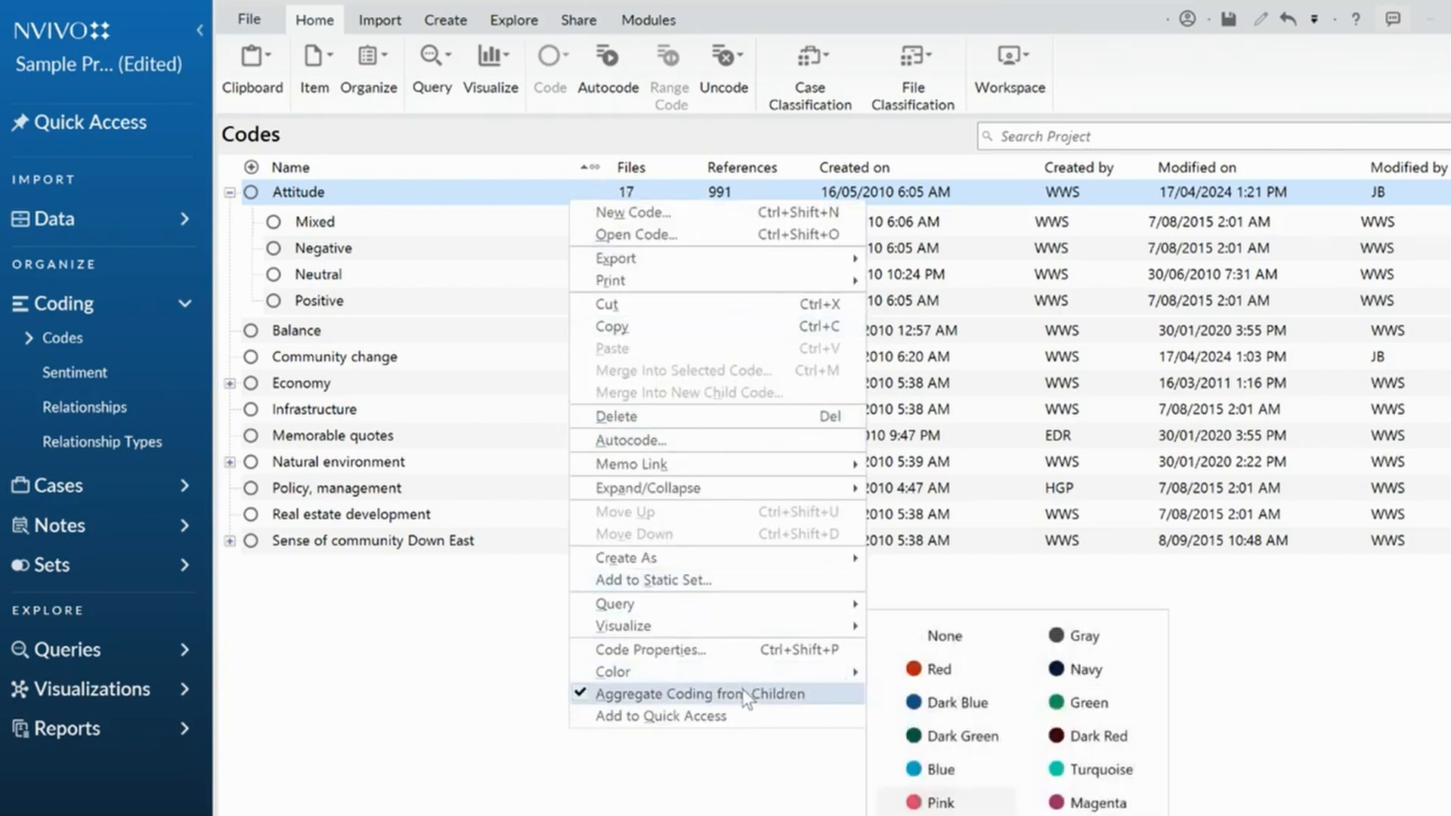
- Disable Aggregate Coding from Children on Attitude, returning it to 0 files and 0 references
left_click(686, 694)
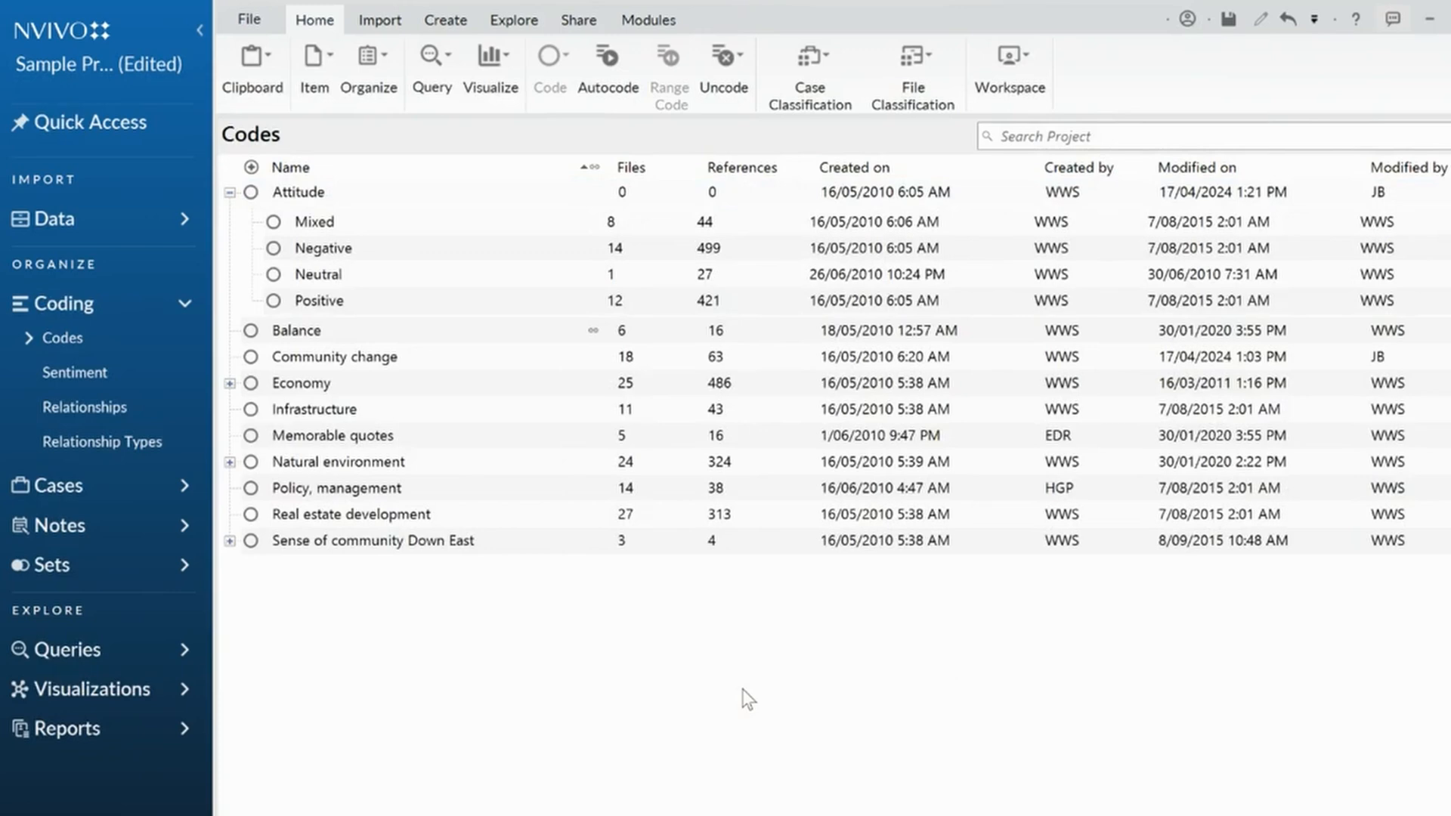